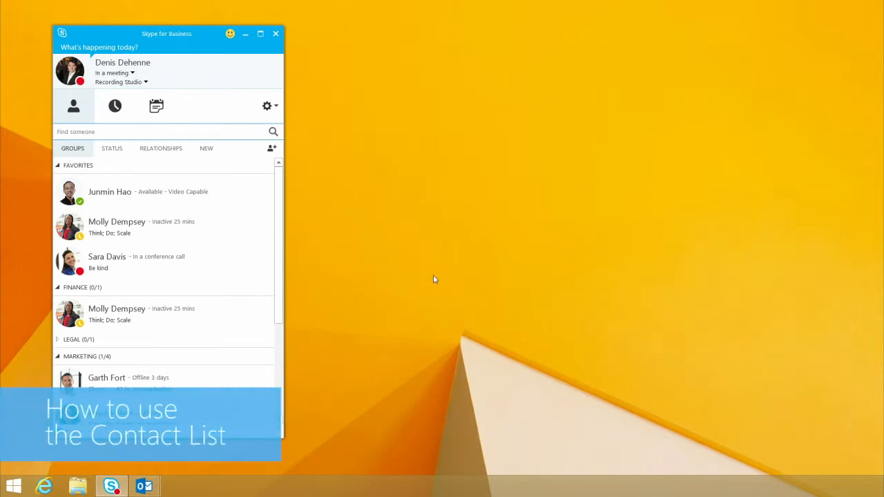
mouse_move(428, 278)
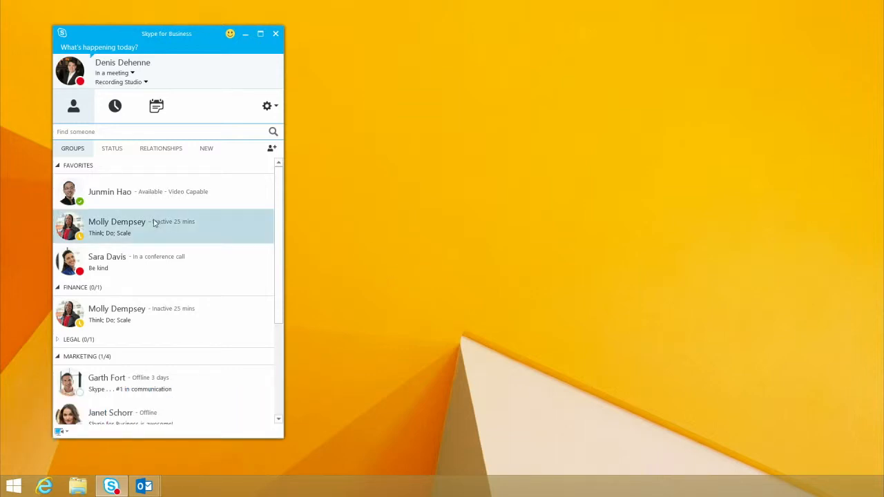
mouse_move(108, 199)
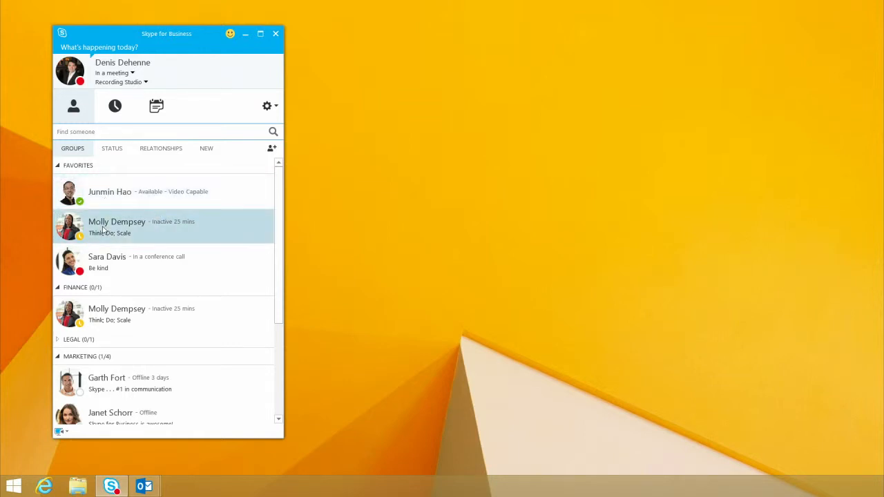
mouse_move(106, 261)
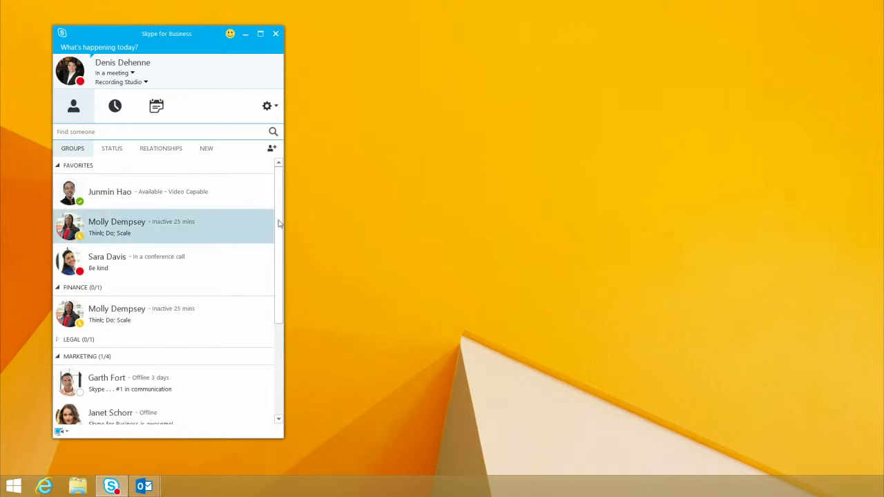
mouse_move(335, 248)
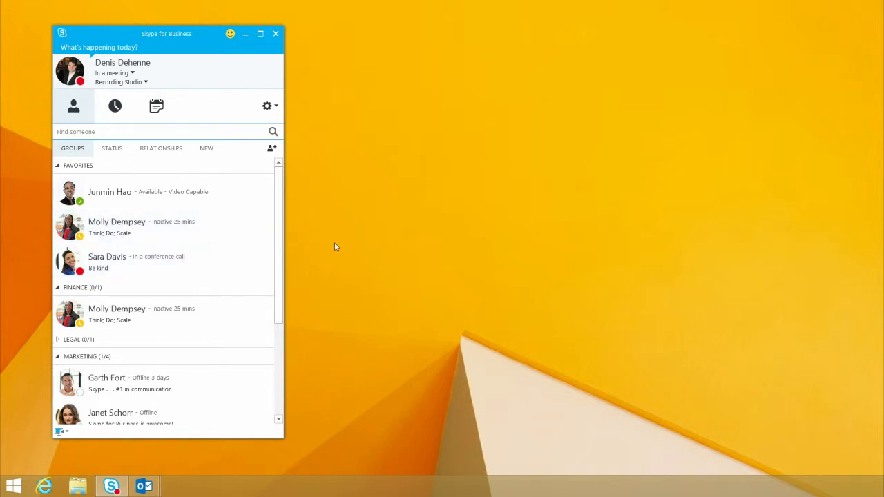
mouse_move(170, 76)
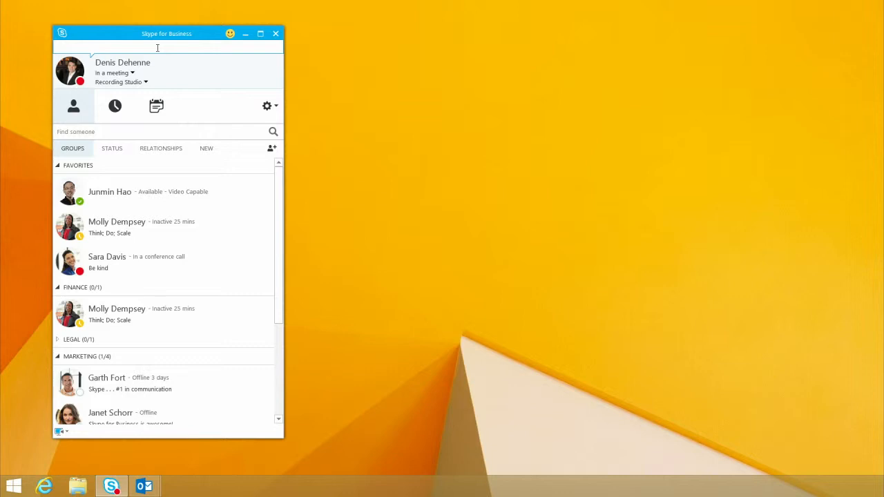
- Set the personal note to "recording a train the Trainer session"
type("recording a")
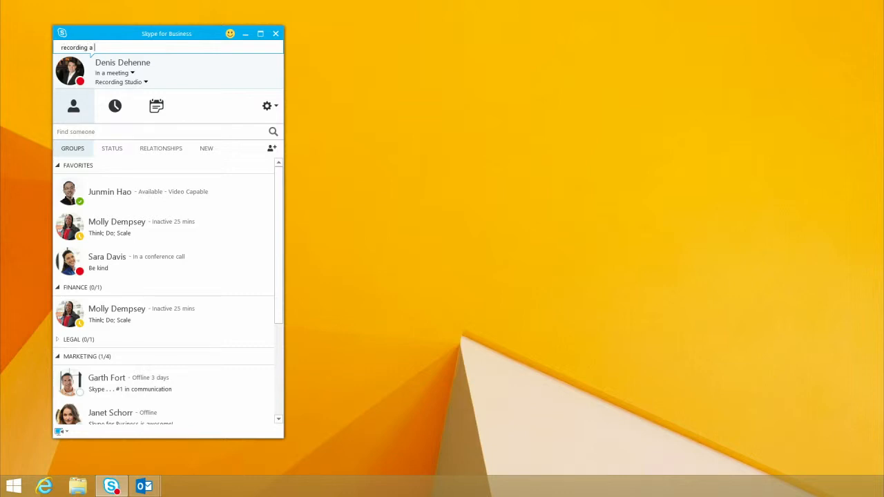
type("train the Trainer session")
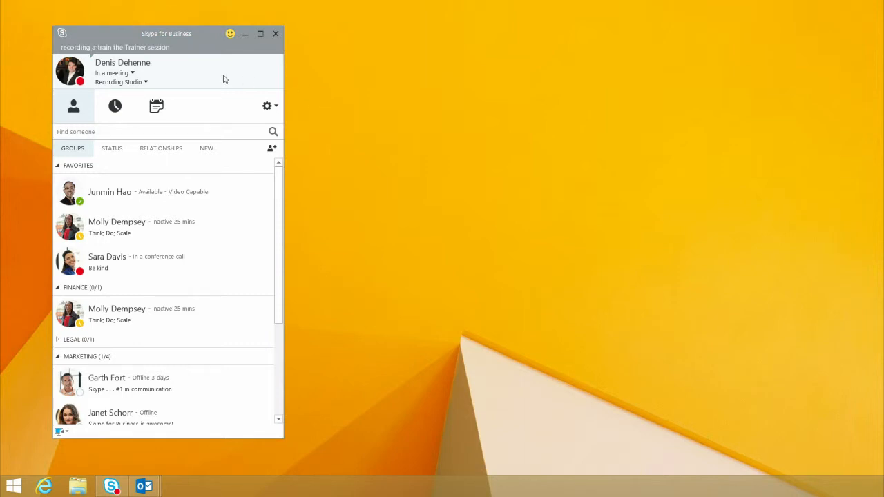
mouse_move(94, 228)
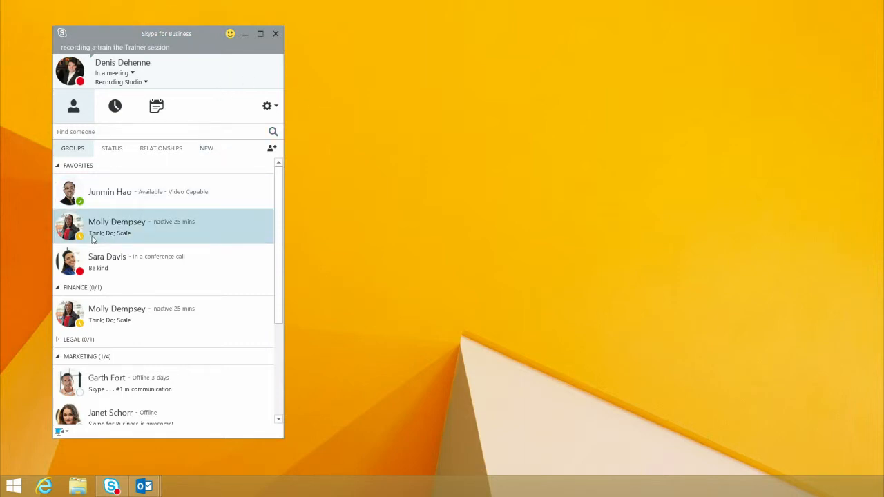
mouse_move(136, 239)
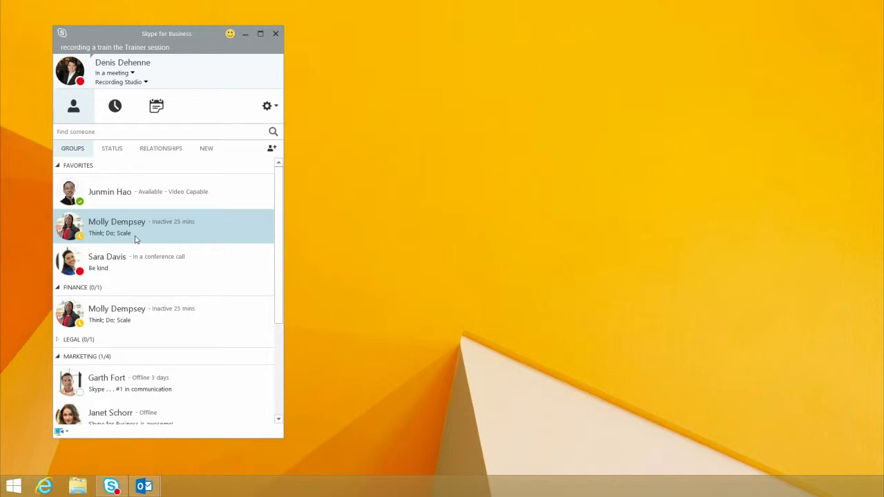
mouse_move(128, 228)
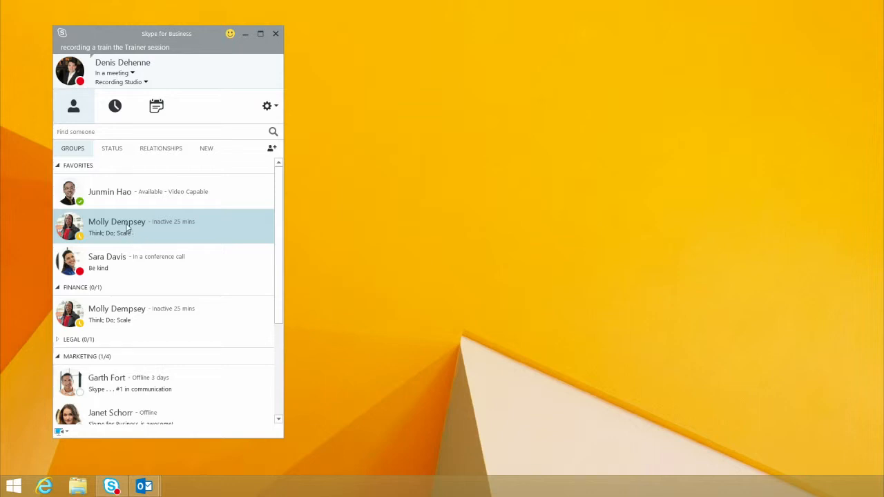
mouse_move(113, 196)
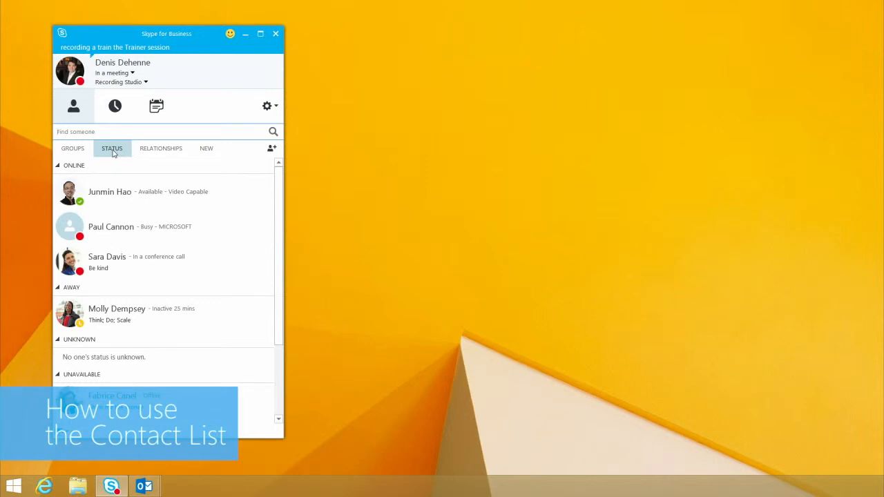
mouse_move(117, 154)
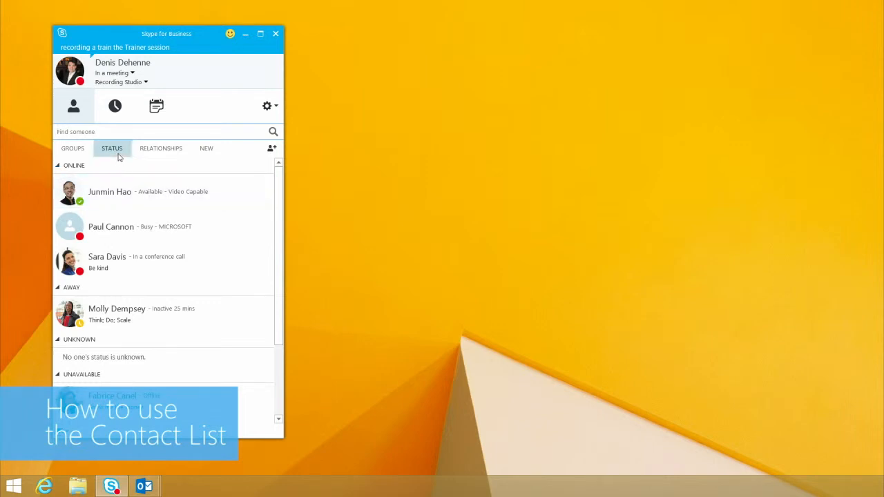
- Review contacts by privacy relationship, then return to the Groups view (Favorites, Finance, Legal, Marketing)
left_click(160, 148)
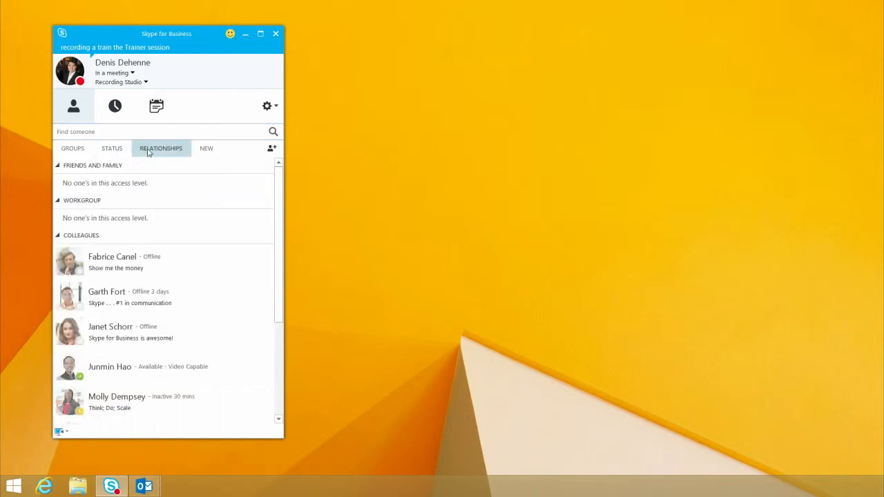
left_click(160, 148)
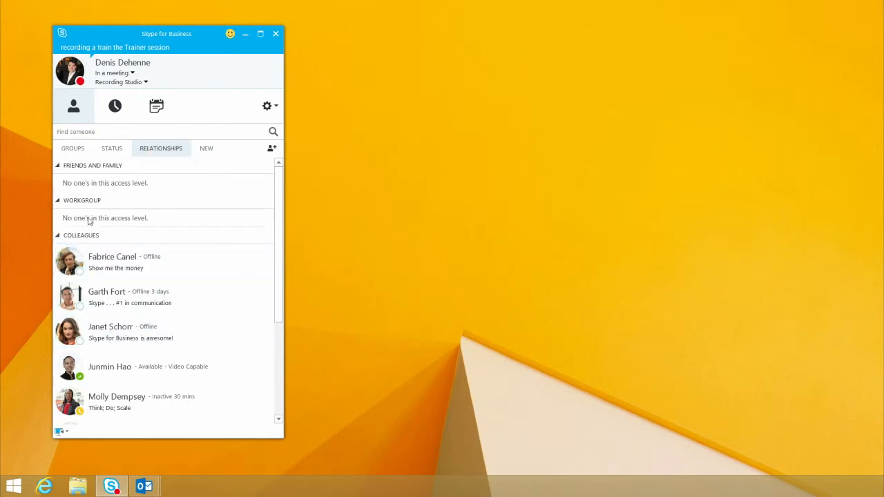
left_click(72, 147)
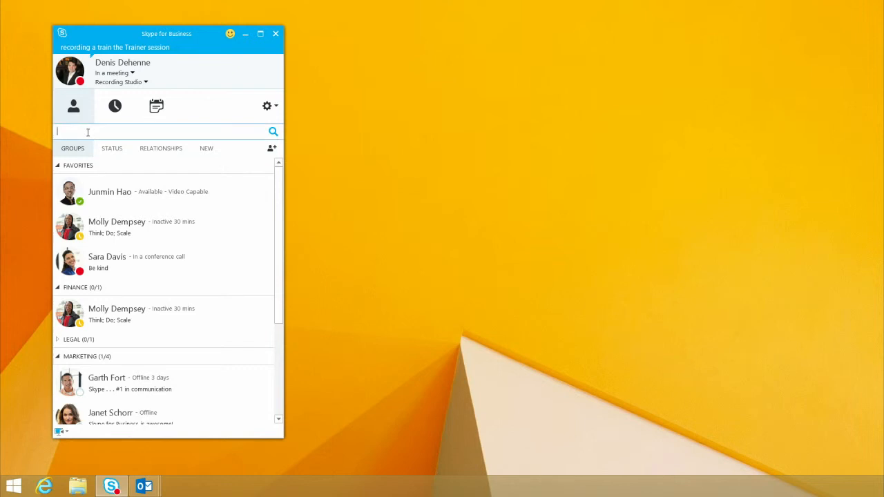
- Find Katie Jordan and add her to the Favorites group
type("katie jordan")
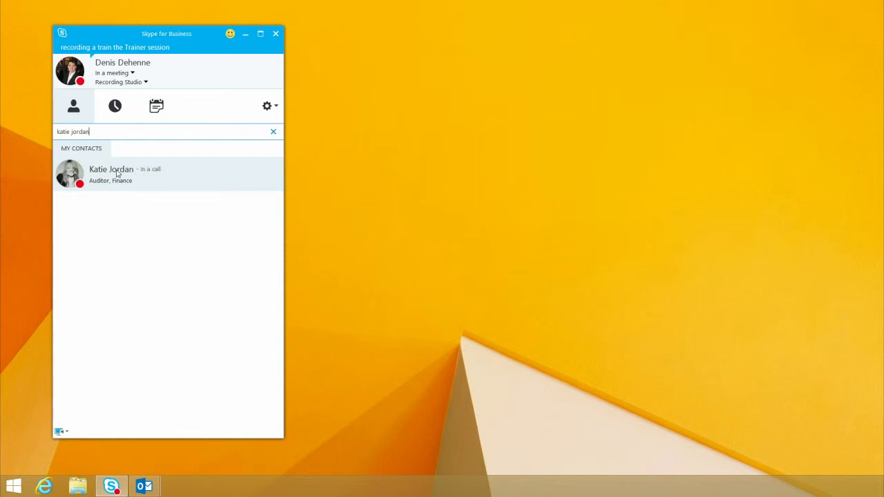
right_click(111, 173)
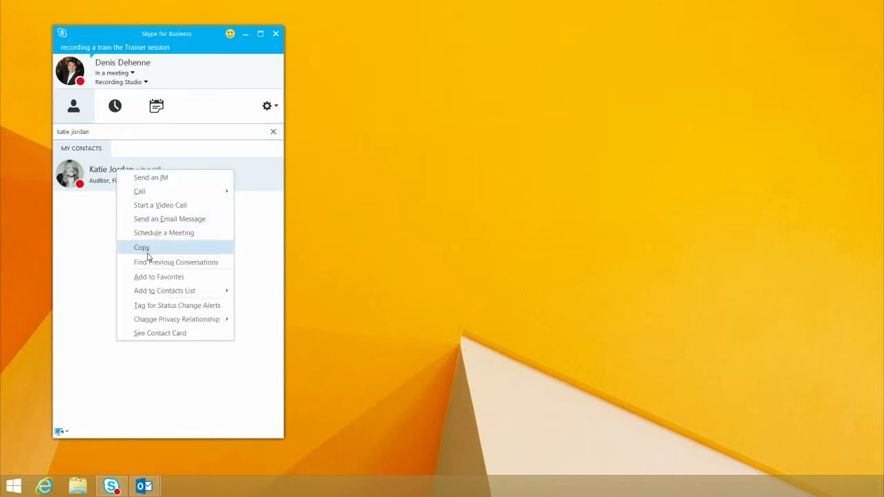
mouse_move(164, 290)
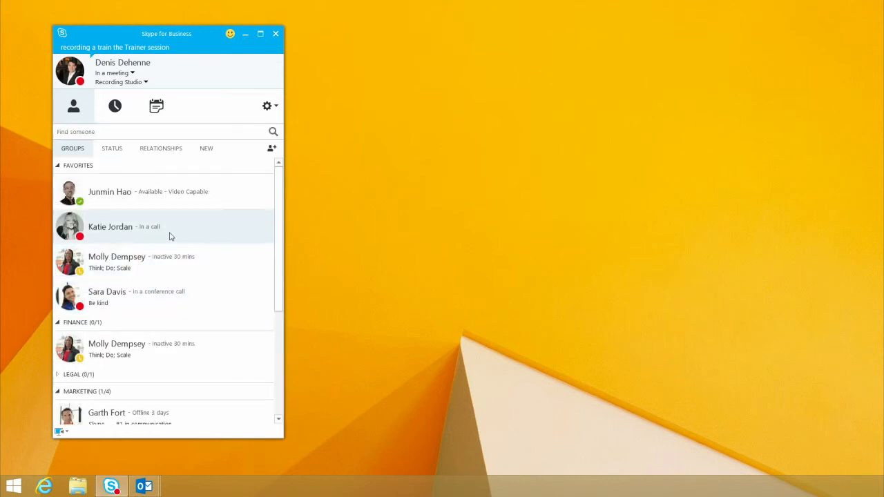
- Copy Katie Jordan from Favorites into the Marketing group and confirm it shows 2/5
right_click(111, 227)
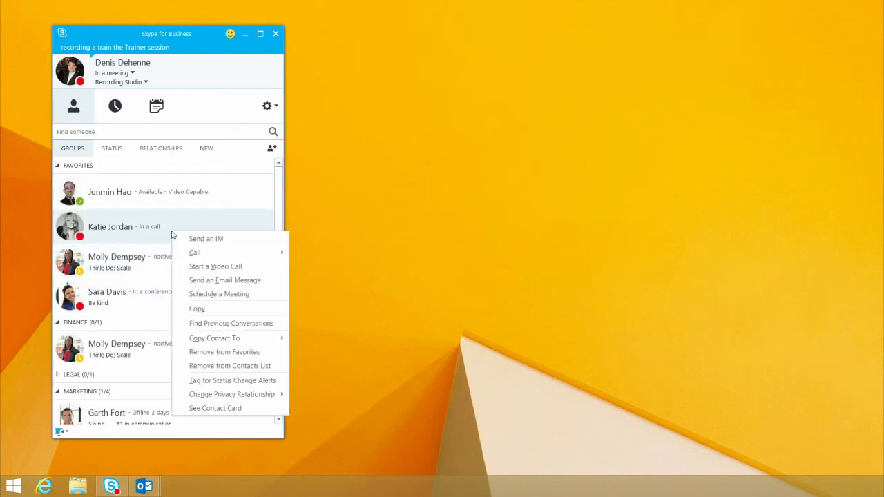
mouse_move(214, 337)
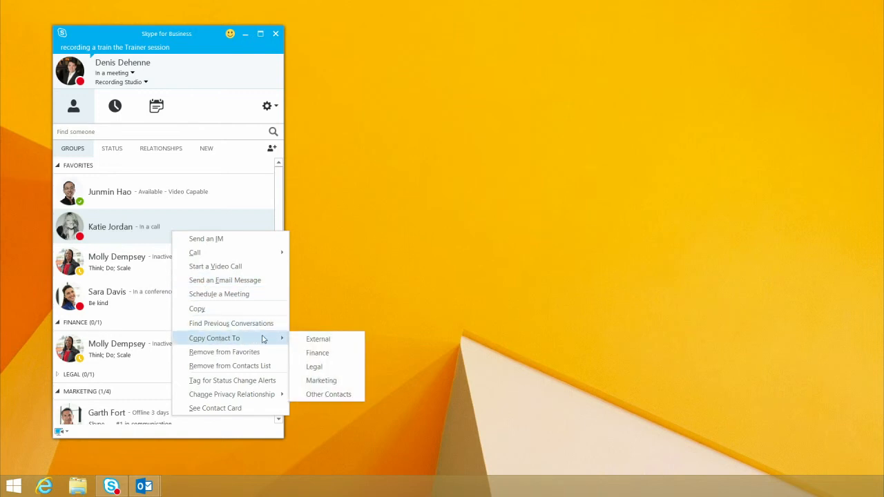
mouse_move(315, 368)
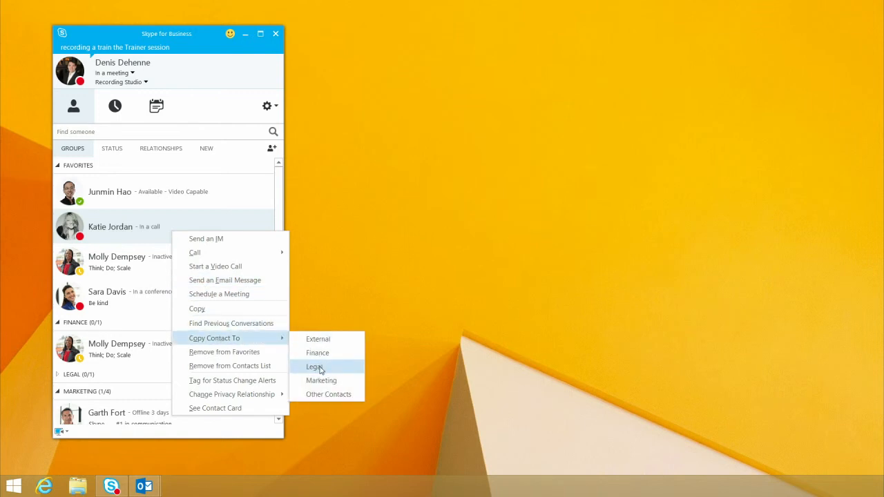
mouse_move(320, 381)
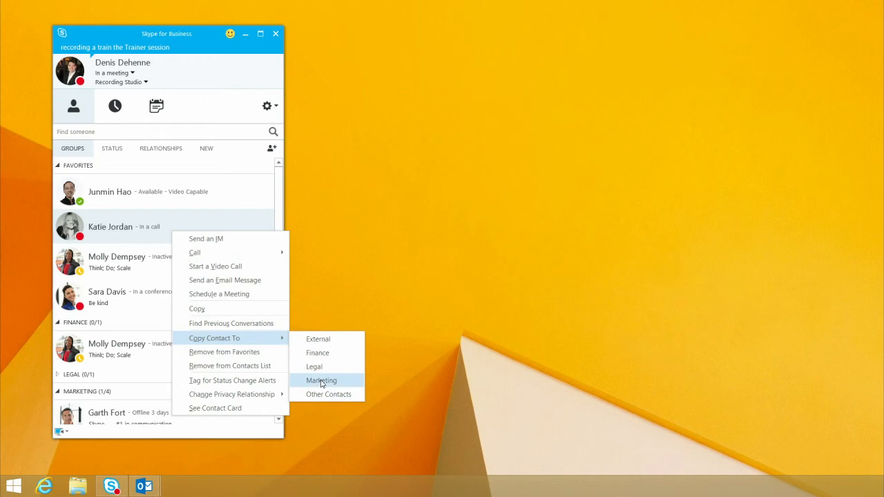
left_click(320, 382)
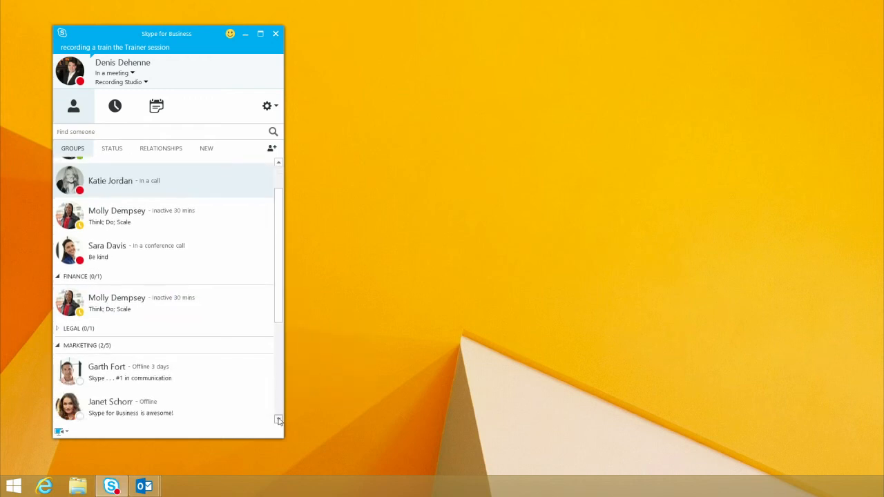
scroll("down", 3)
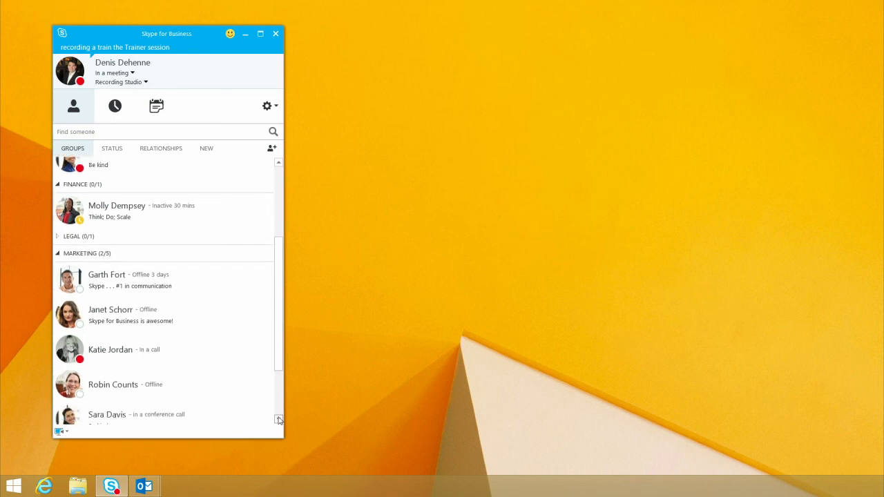